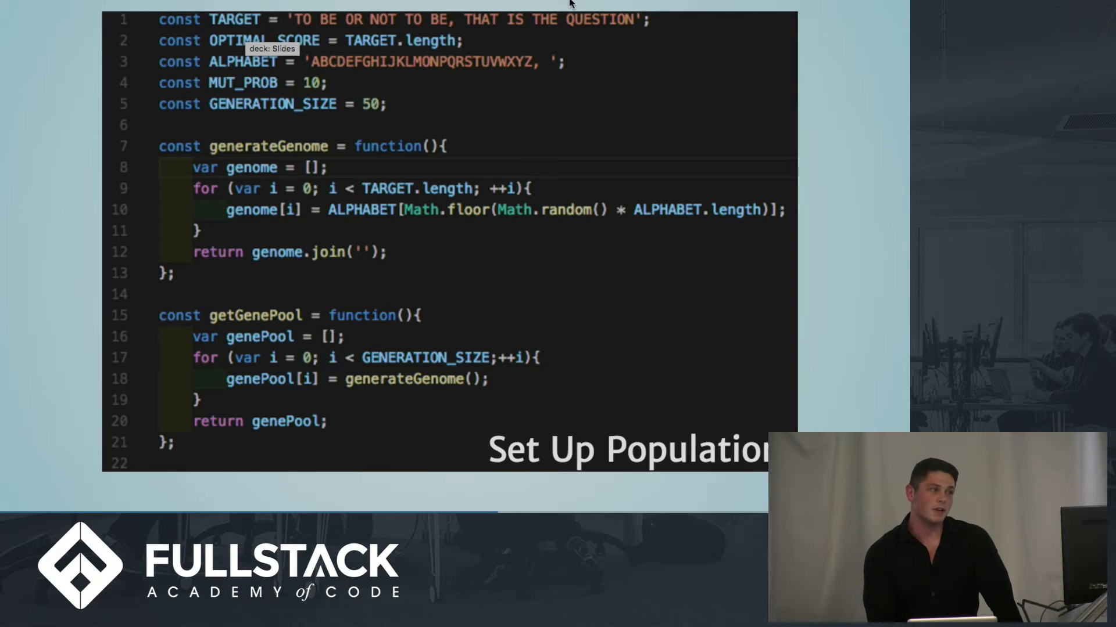
{"action": "mouse_move", "coordinate": [396, 397]}
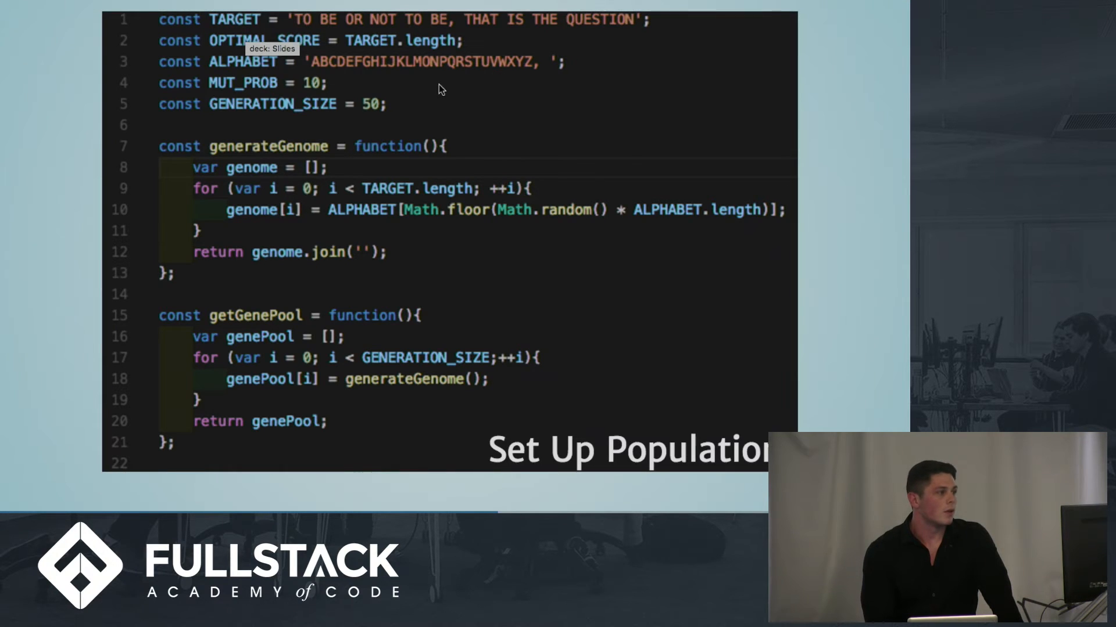
{"action": "mouse_move", "coordinate": [544, 64]}
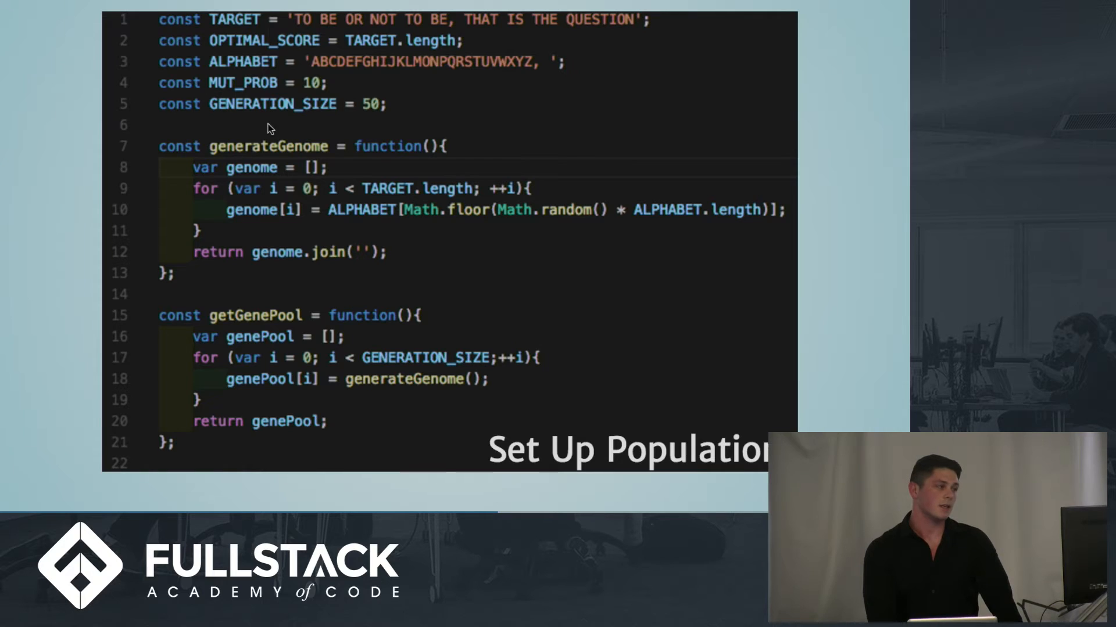
{"action": "mouse_move", "coordinate": [295, 151]}
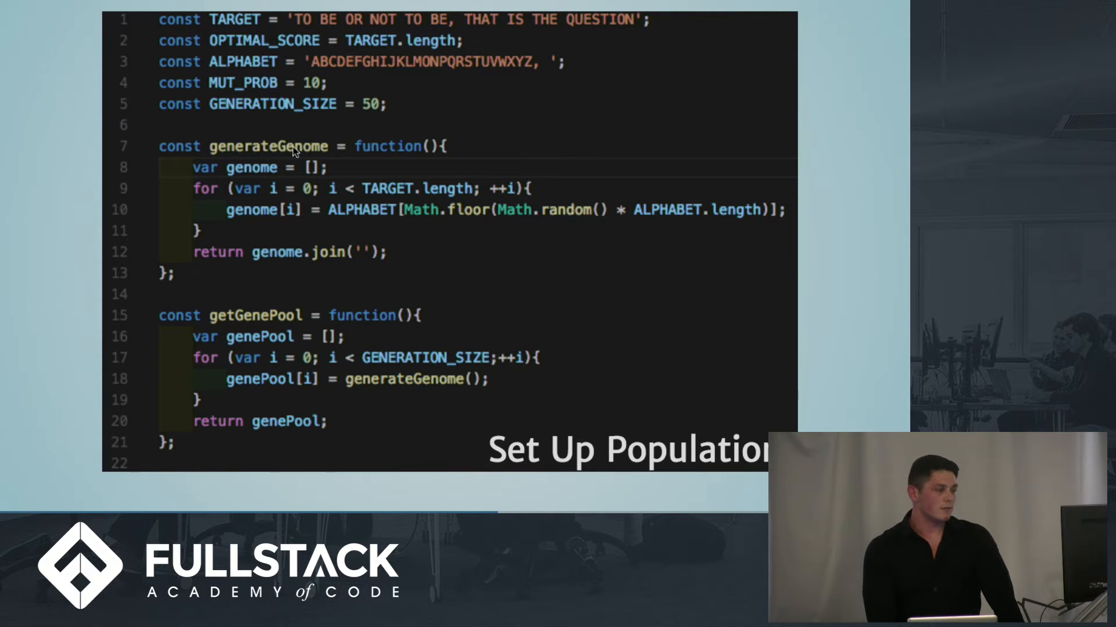
{"action": "mouse_move", "coordinate": [304, 34]}
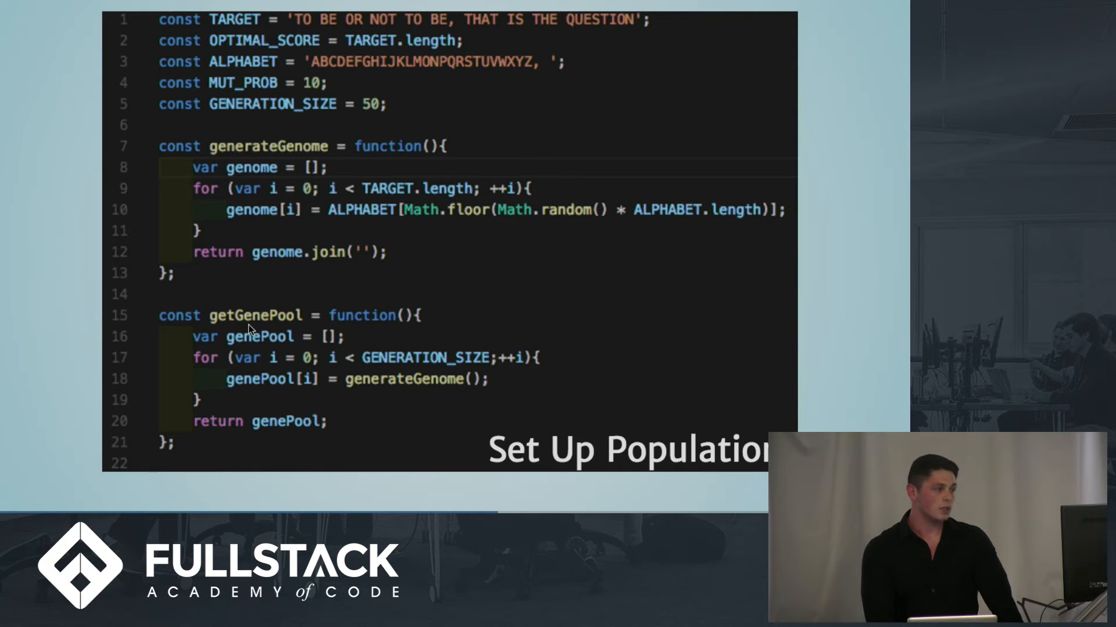
{"action": "mouse_move", "coordinate": [256, 324]}
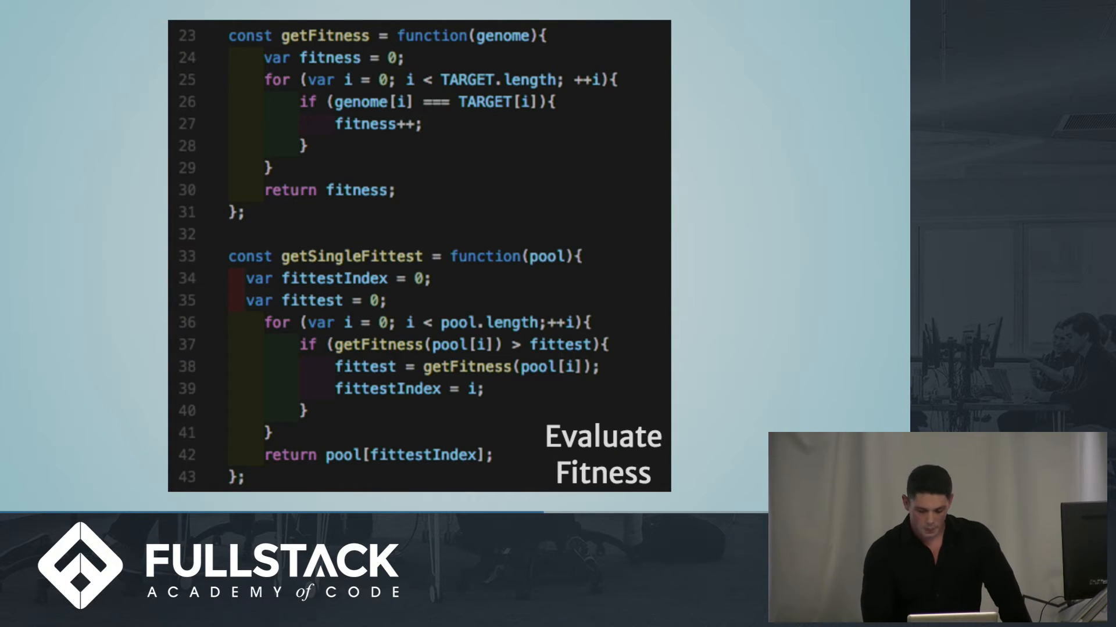
{"action": "mouse_move", "coordinate": [140, 326]}
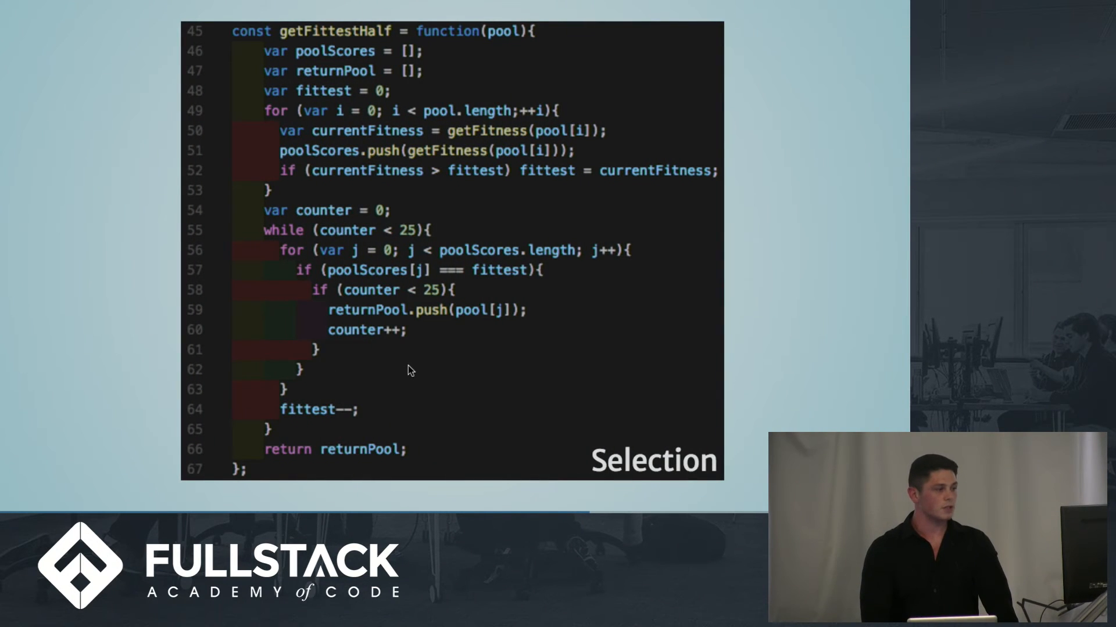
{"action": "mouse_move", "coordinate": [443, 346]}
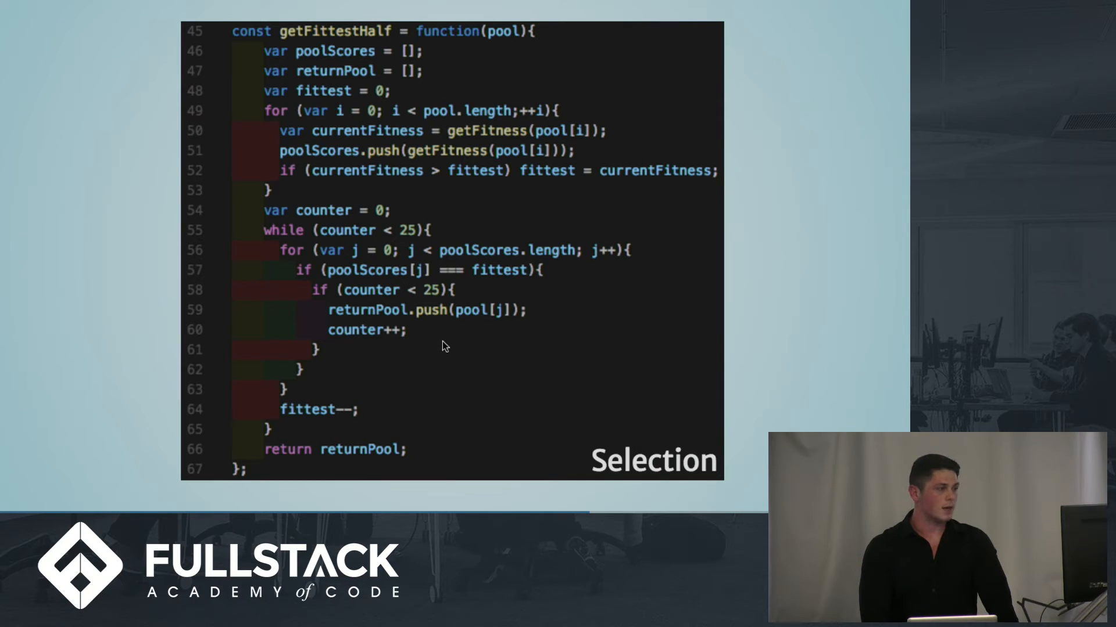
{"action": "mouse_move", "coordinate": [478, 350]}
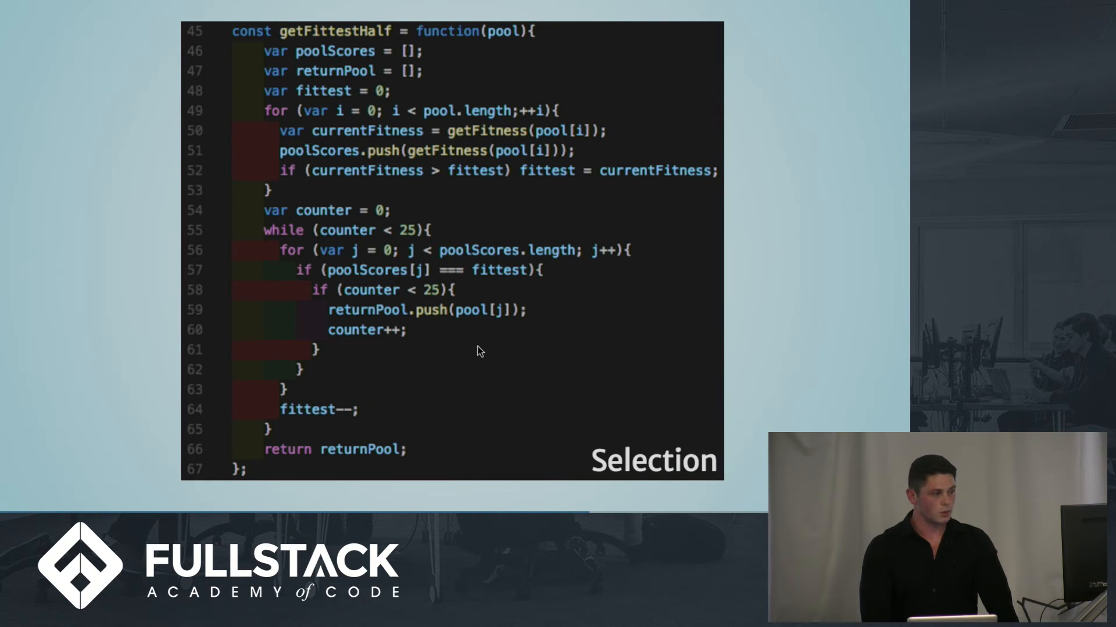
{"action": "mouse_move", "coordinate": [796, 341]}
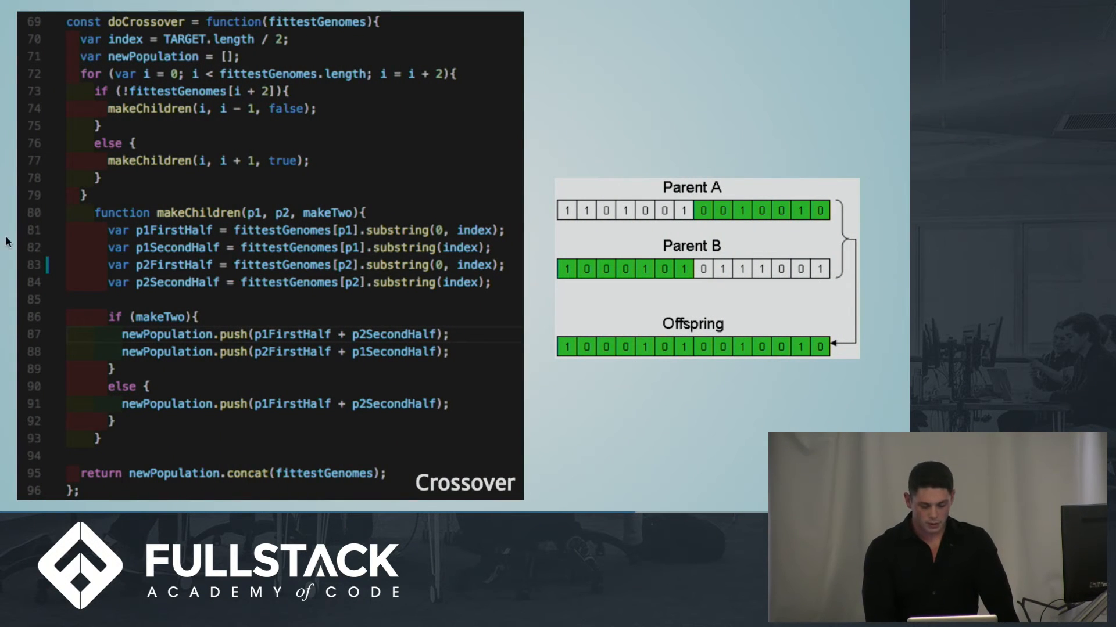
{"action": "mouse_move", "coordinate": [809, 376]}
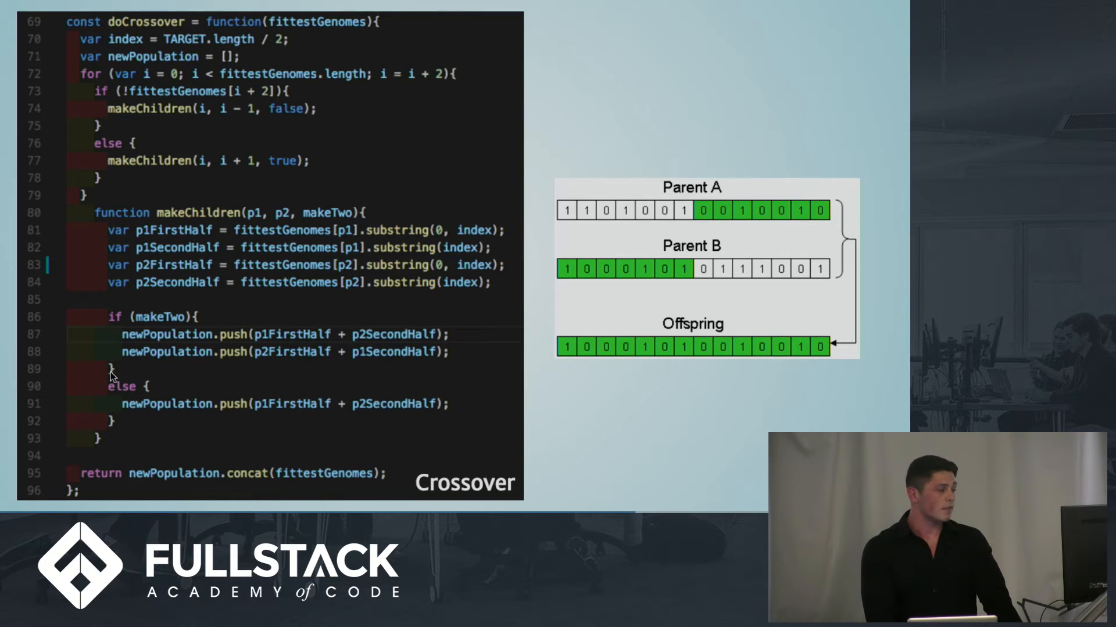
{"action": "mouse_move", "coordinate": [314, 321]}
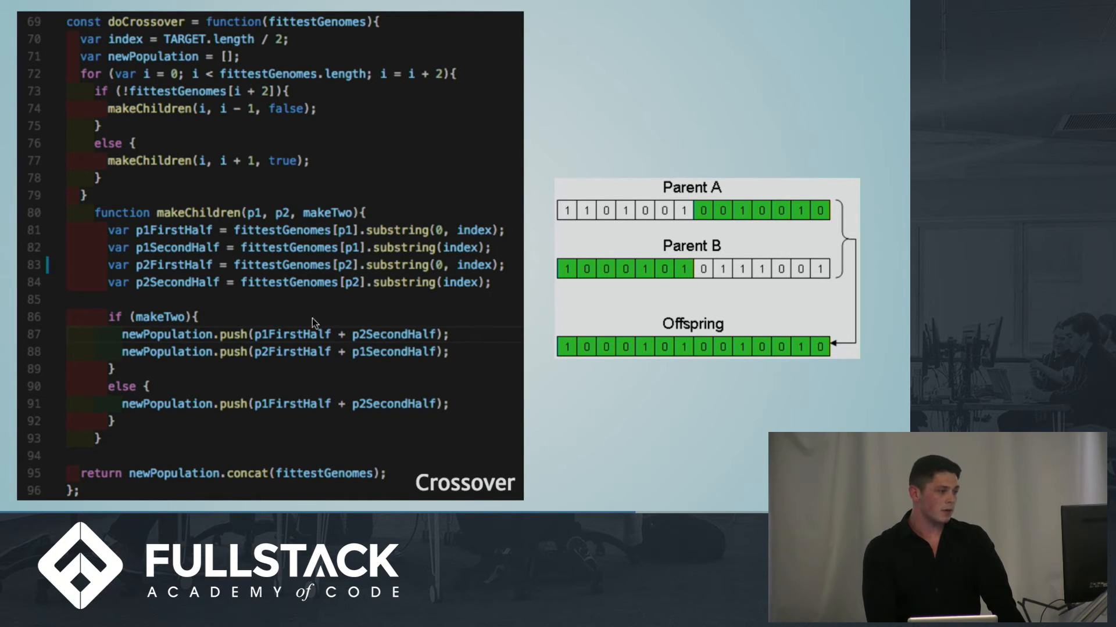
{"action": "mouse_move", "coordinate": [393, 329]}
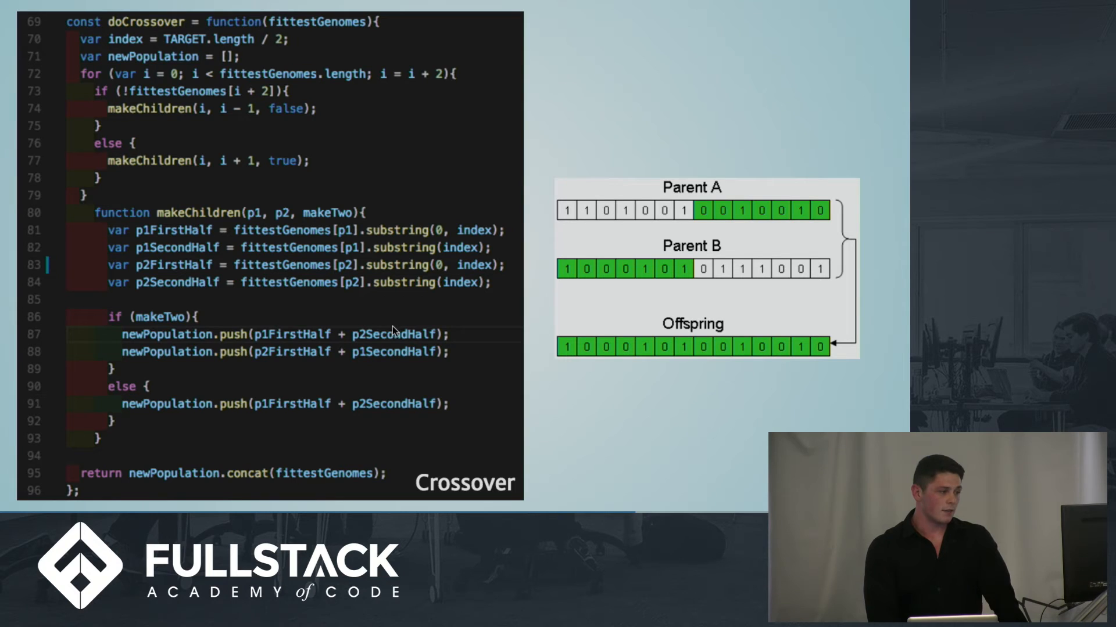
{"action": "mouse_move", "coordinate": [423, 470]}
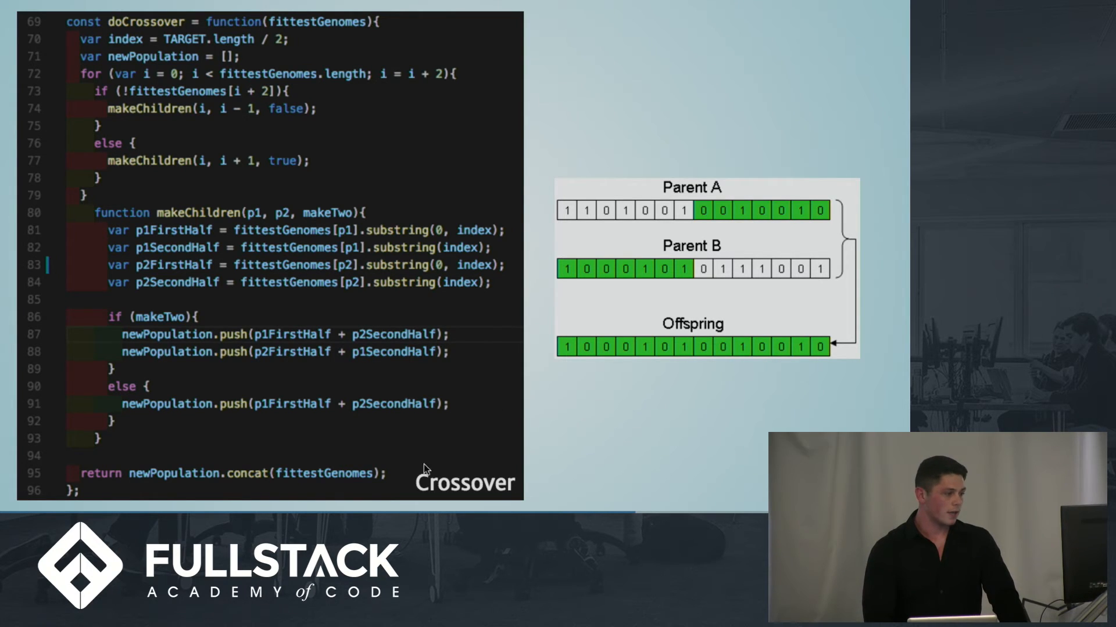
{"action": "mouse_move", "coordinate": [342, 428]}
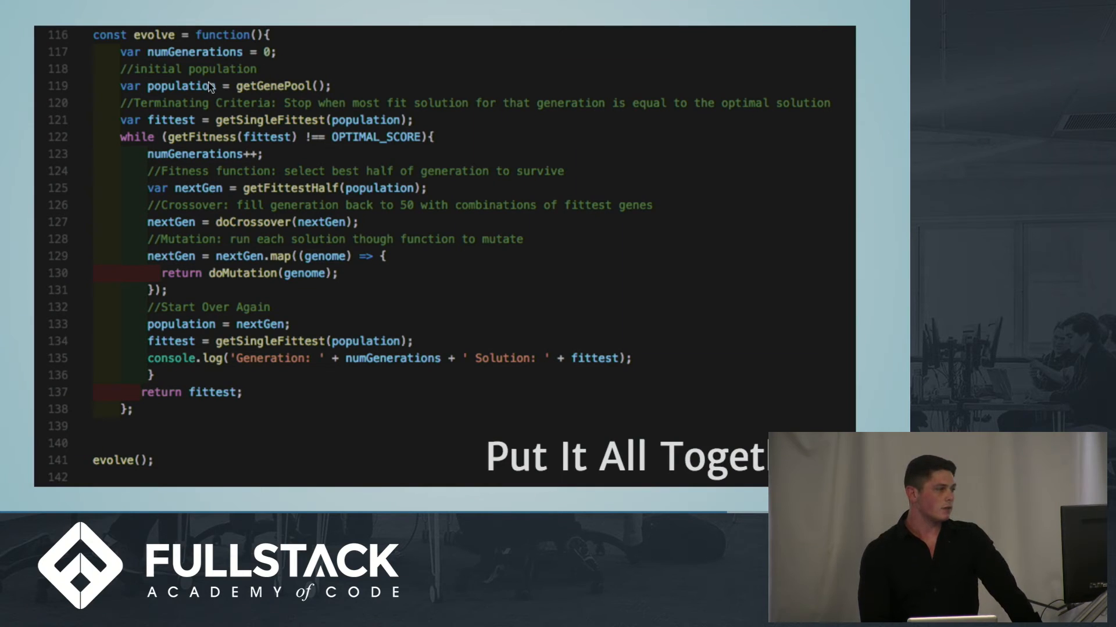
{"action": "mouse_move", "coordinate": [317, 92]}
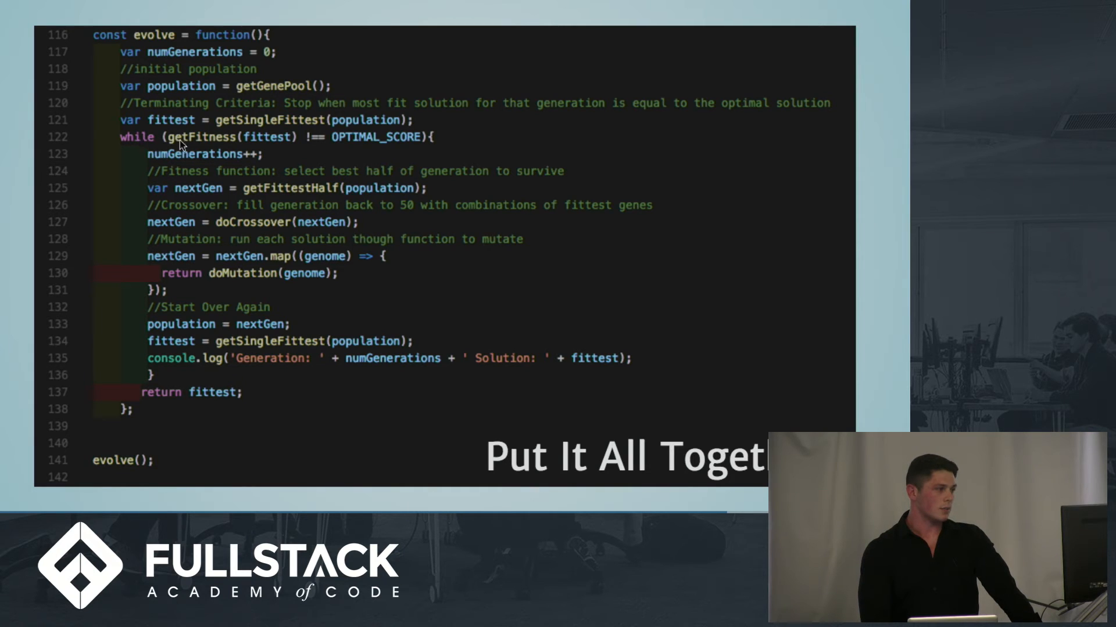
{"action": "mouse_move", "coordinate": [287, 141]}
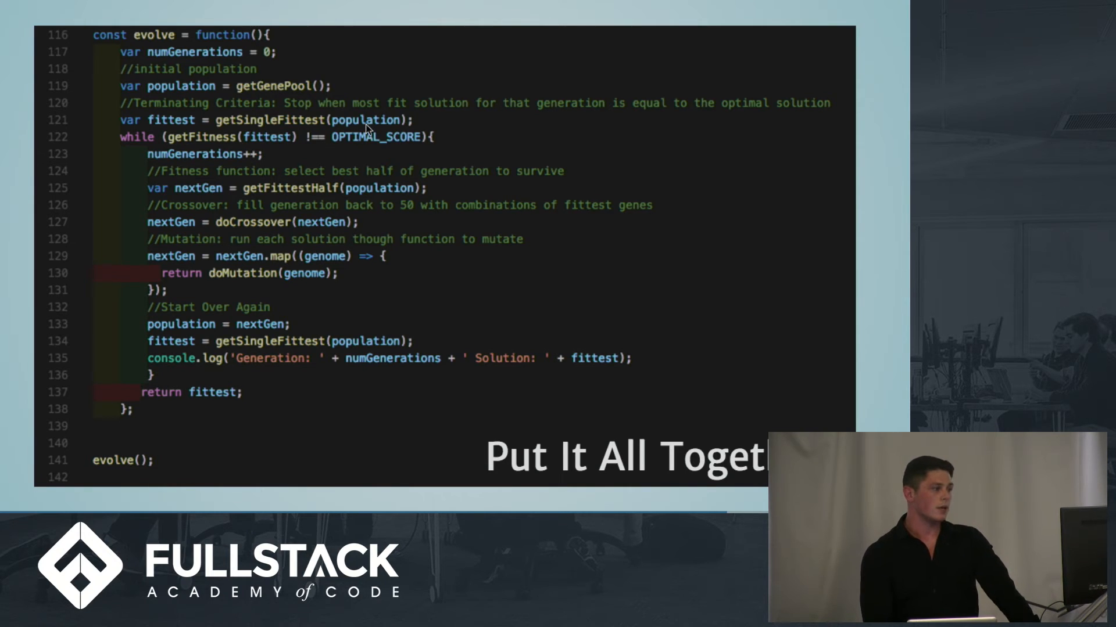
{"action": "mouse_move", "coordinate": [335, 197]}
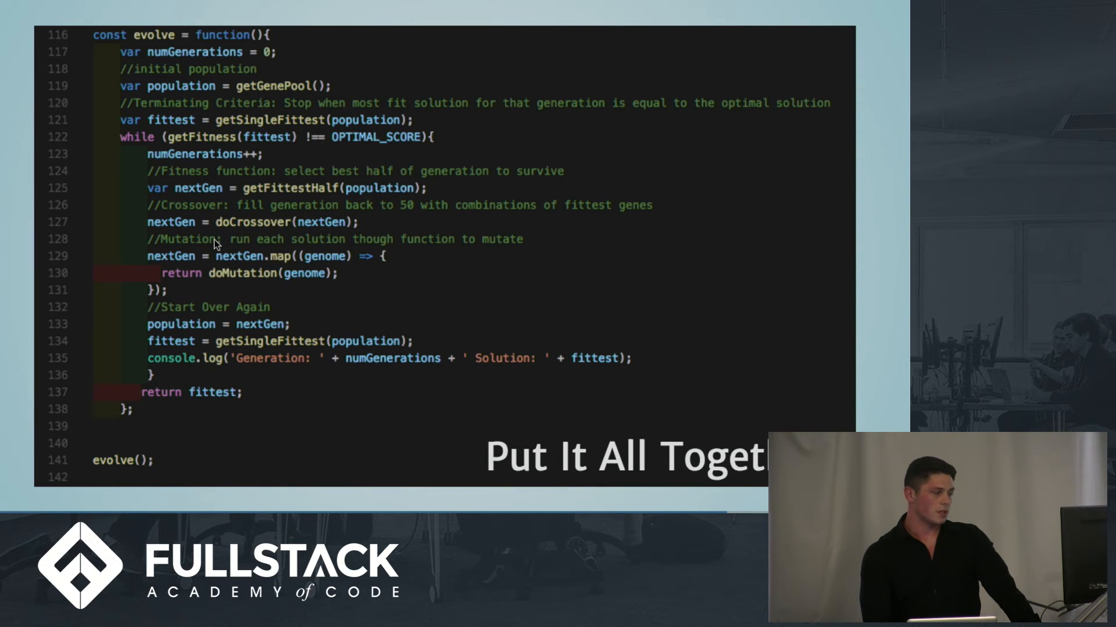
{"action": "mouse_move", "coordinate": [202, 286]}
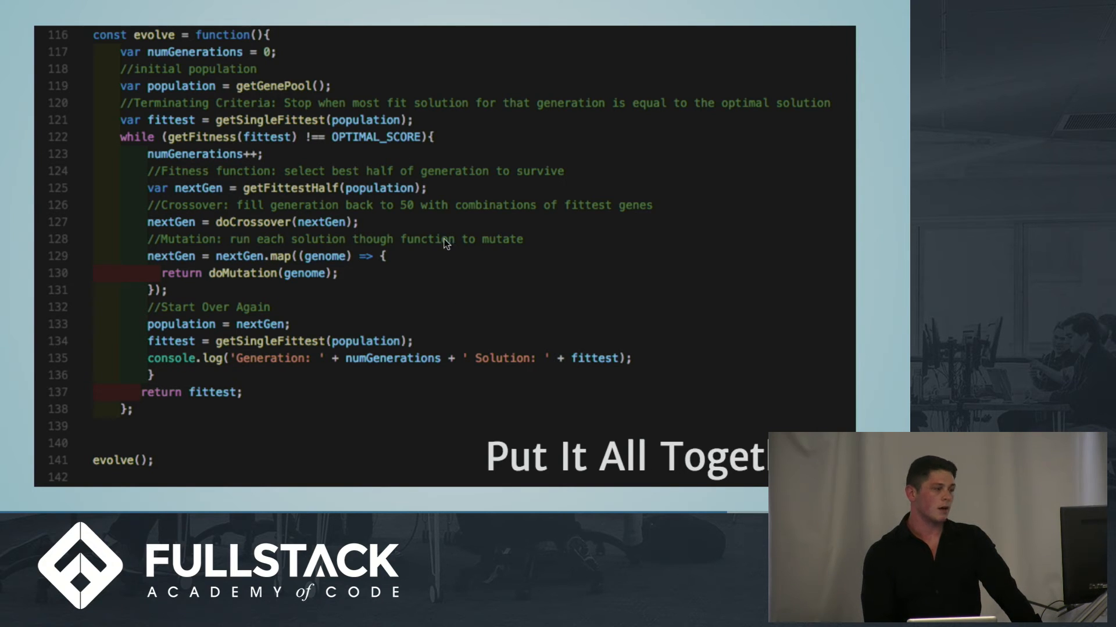
{"action": "mouse_move", "coordinate": [455, 306]}
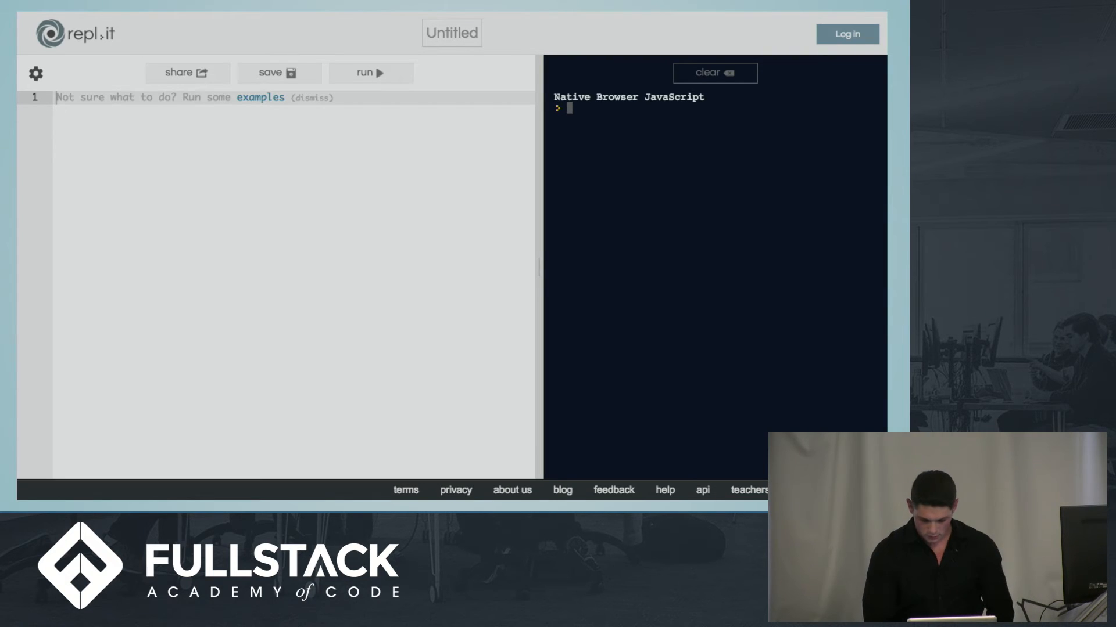
{"action": "mouse_move", "coordinate": [237, 251]}
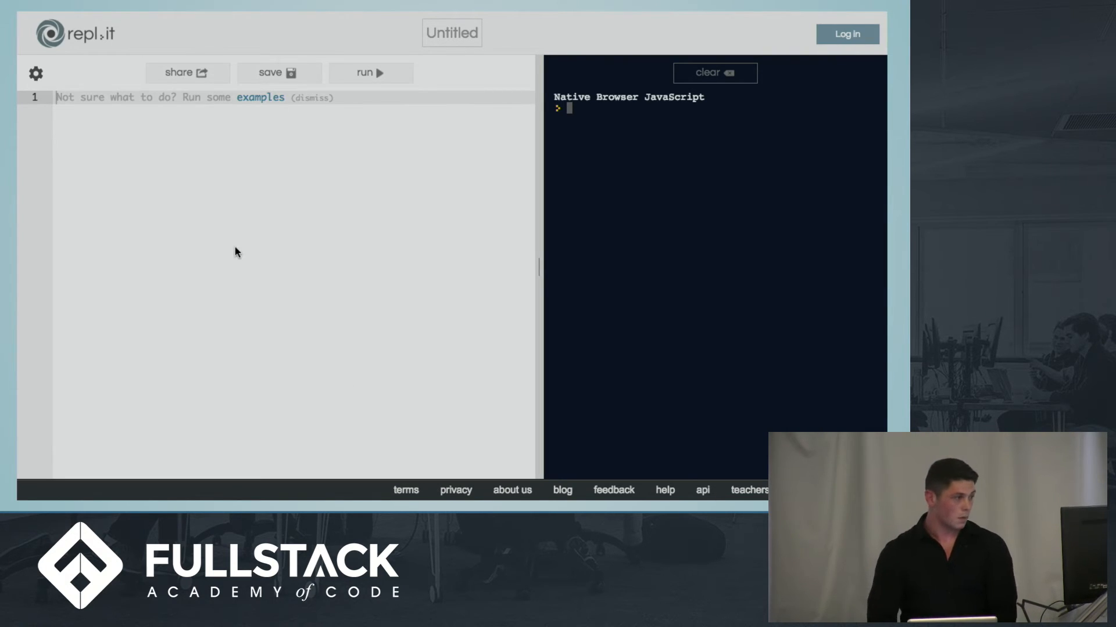
Run the evolve code in repl.it until generation 84 prints 'TO BE OR NOT TO BE, THAT IS THE QUESTION'
{"action": "type", "text": "https://slides.com/angelinojoe/deck/live#/"}
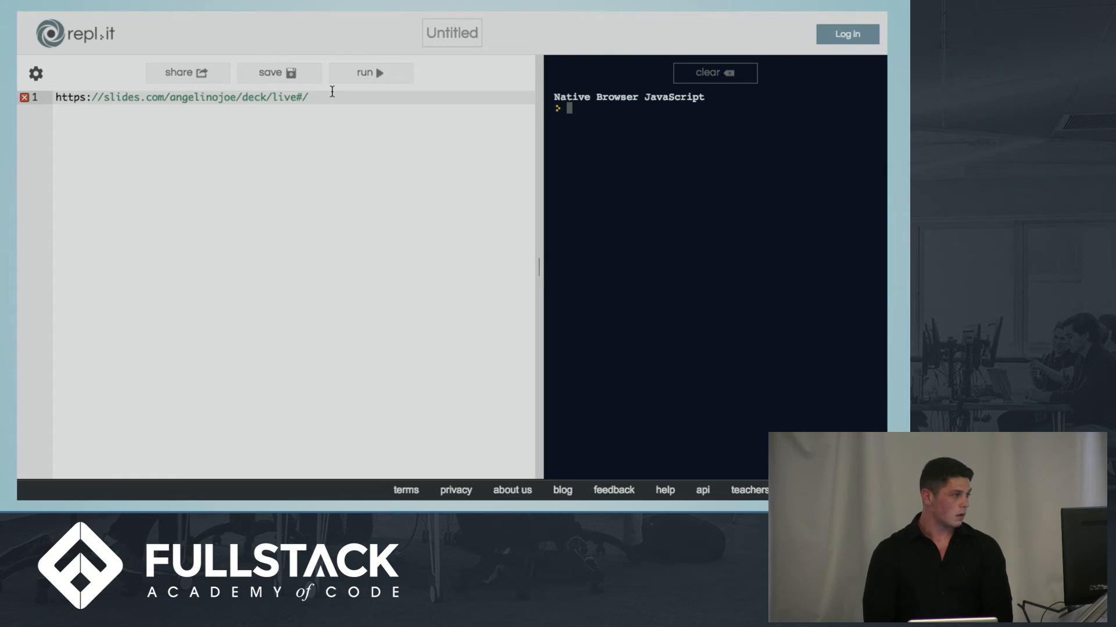
{"action": "left_click", "coordinate": [370, 72]}
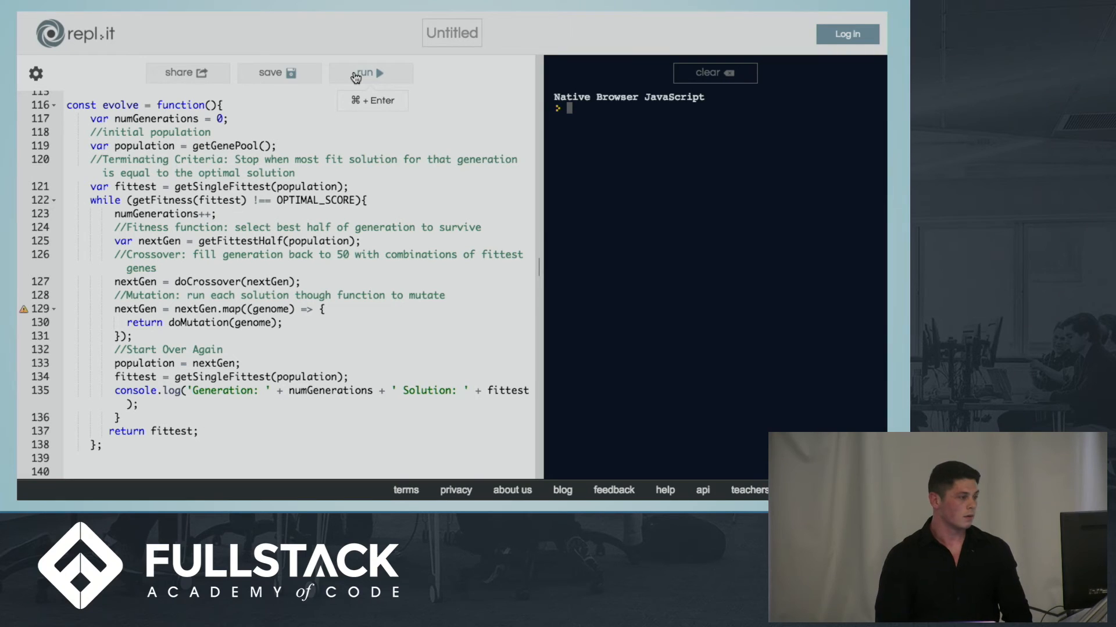
{"action": "left_click", "coordinate": [368, 73]}
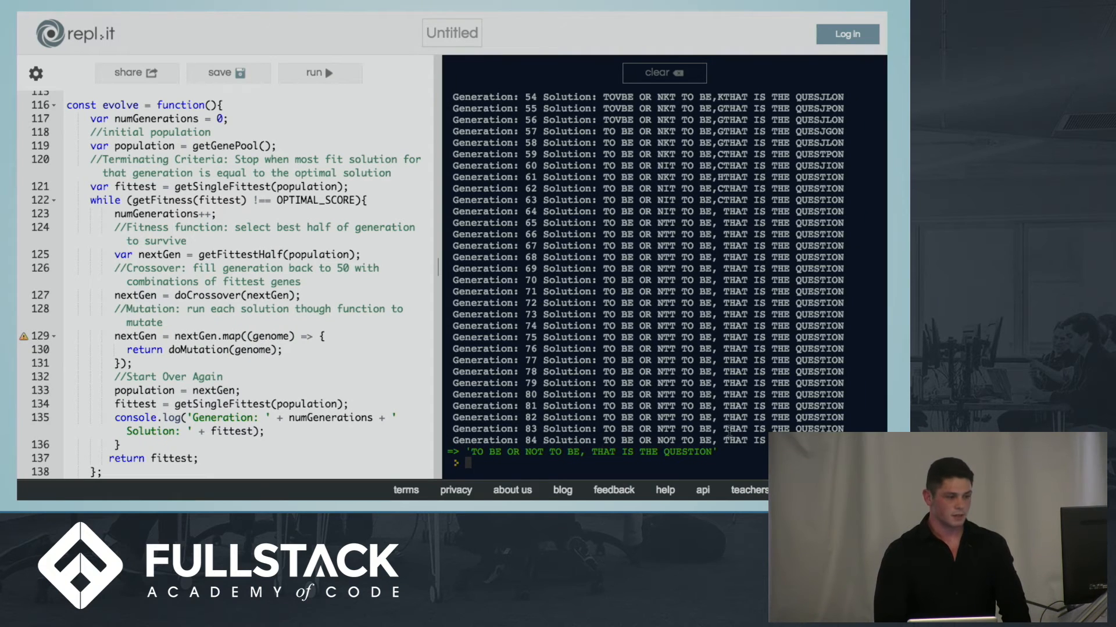
{"action": "left_click", "coordinate": [319, 73]}
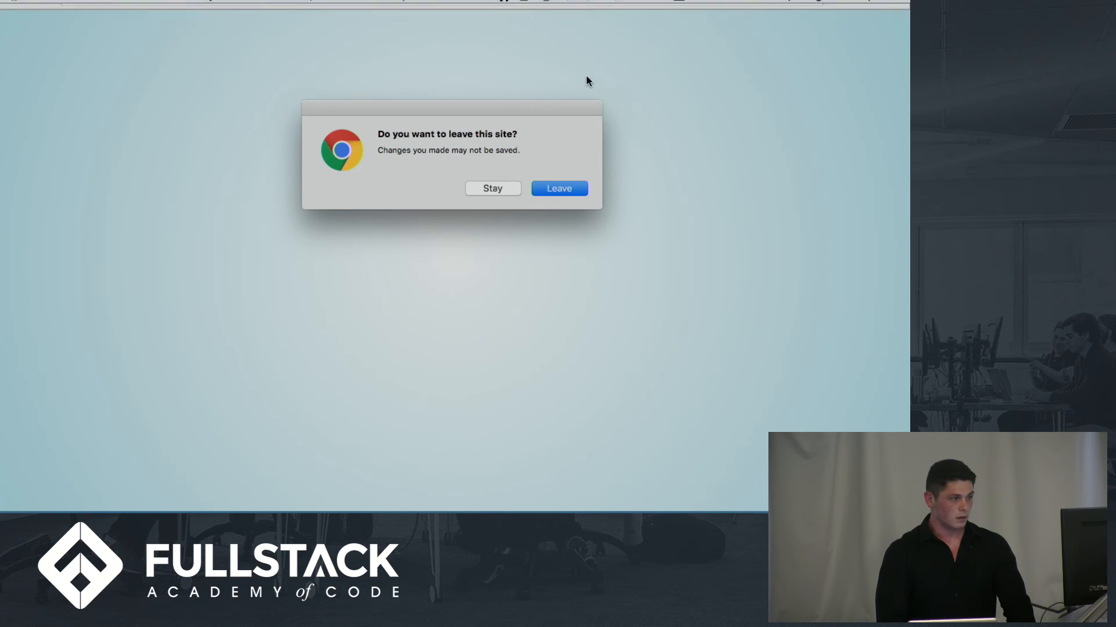
Choose Leave in the 'Do you want to leave this site?' prompt, discarding repl.it changes
{"action": "left_click", "coordinate": [558, 188]}
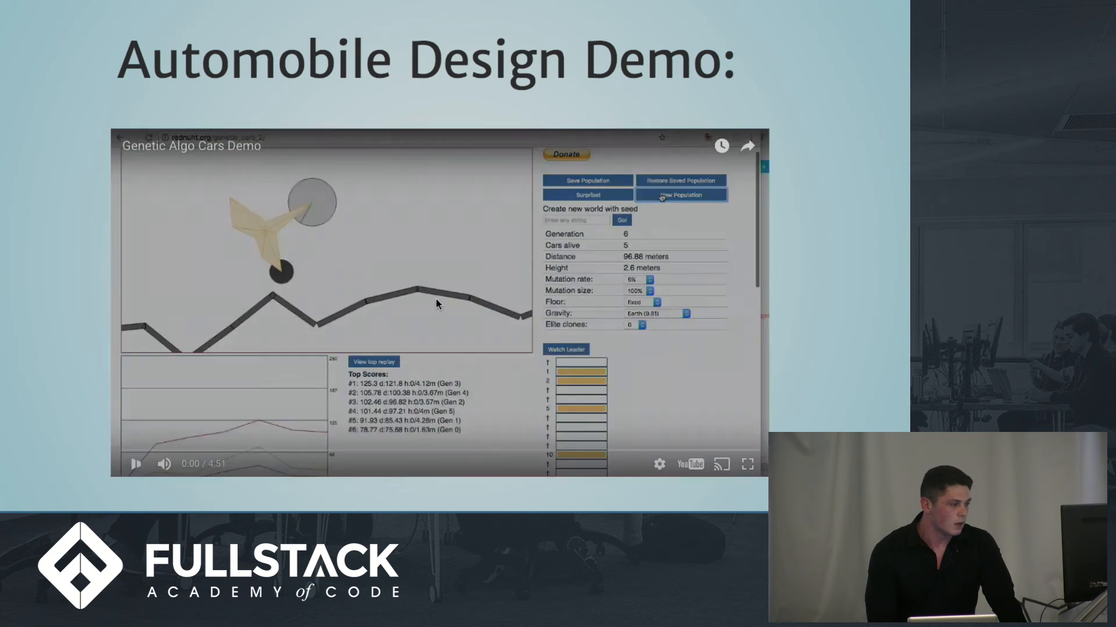
Play the embedded Genetic Algo Cars Demo video and show it full screen
{"action": "left_click", "coordinate": [136, 464]}
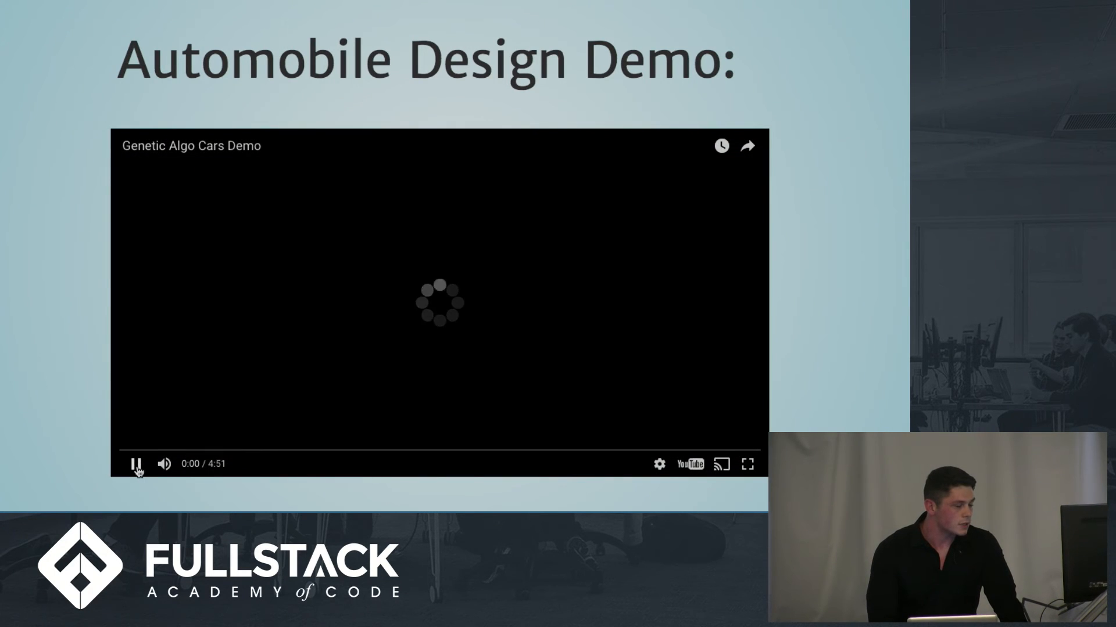
{"action": "left_click", "coordinate": [746, 464]}
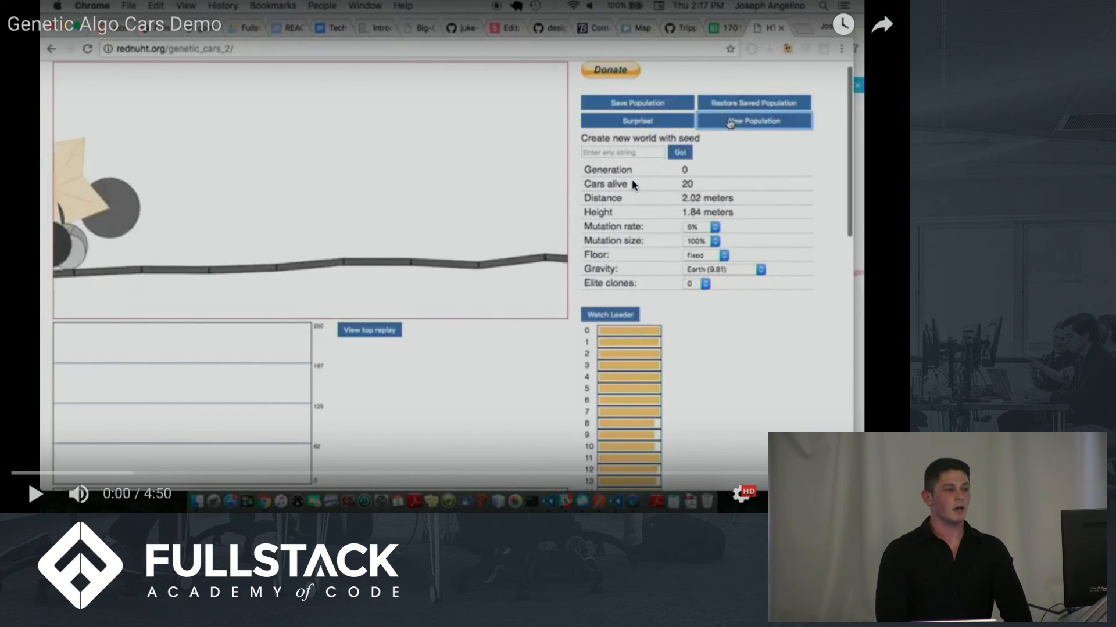
{"action": "mouse_move", "coordinate": [402, 183]}
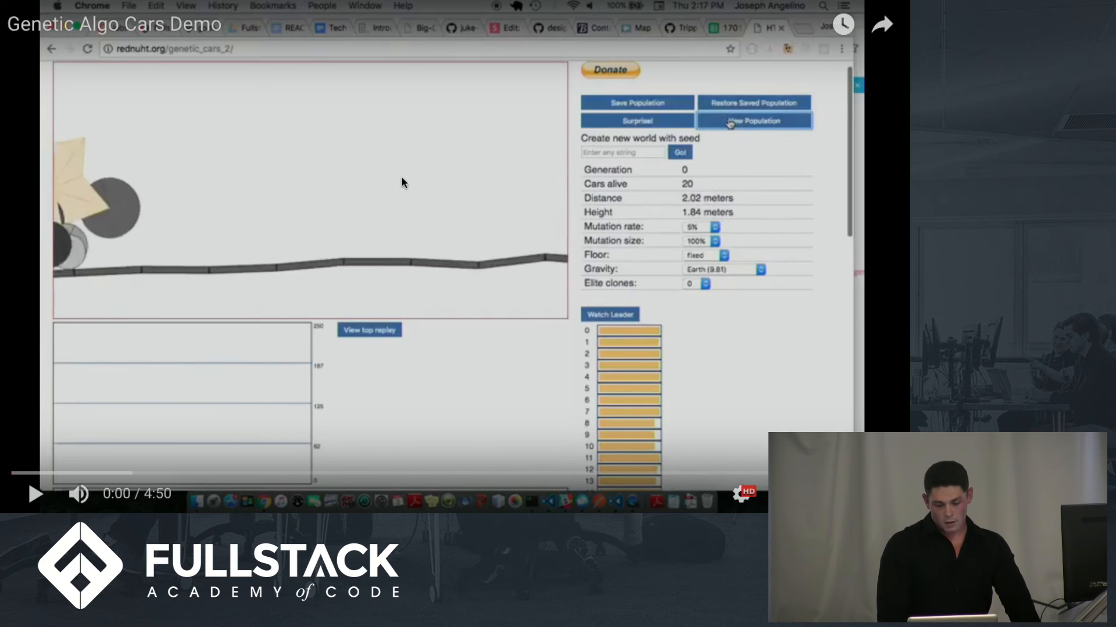
{"action": "mouse_move", "coordinate": [415, 240]}
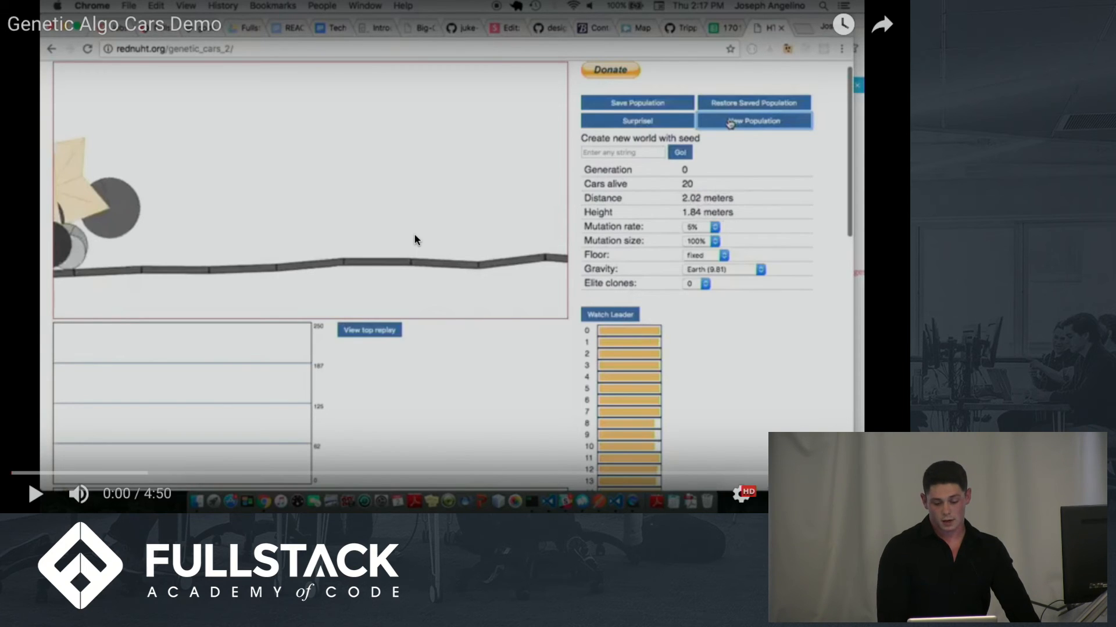
{"action": "mouse_move", "coordinate": [511, 286]}
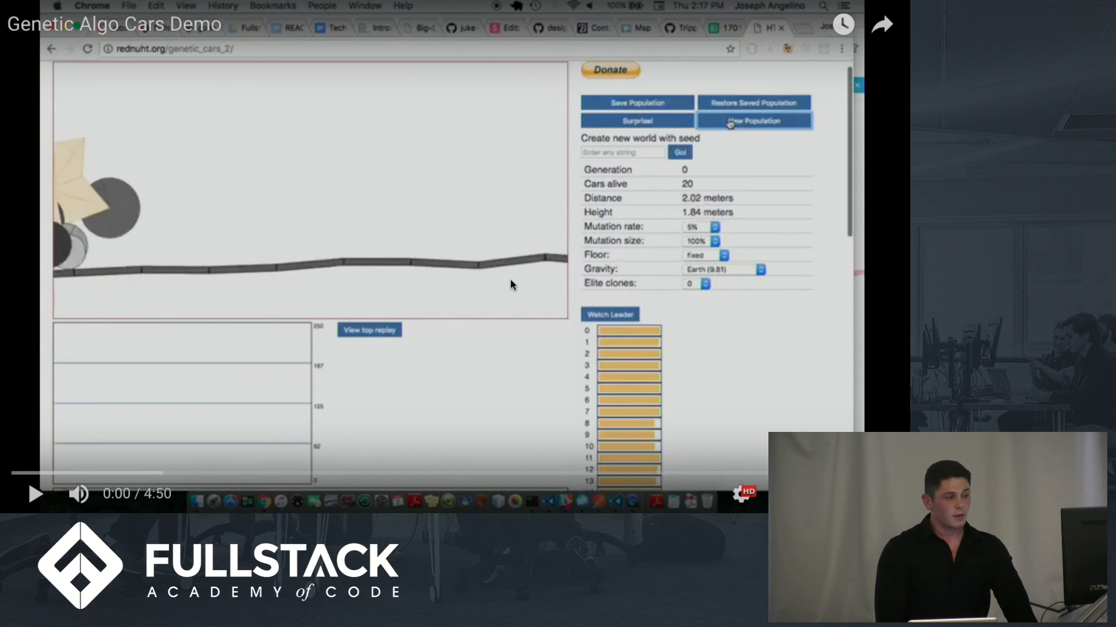
{"action": "mouse_move", "coordinate": [660, 428]}
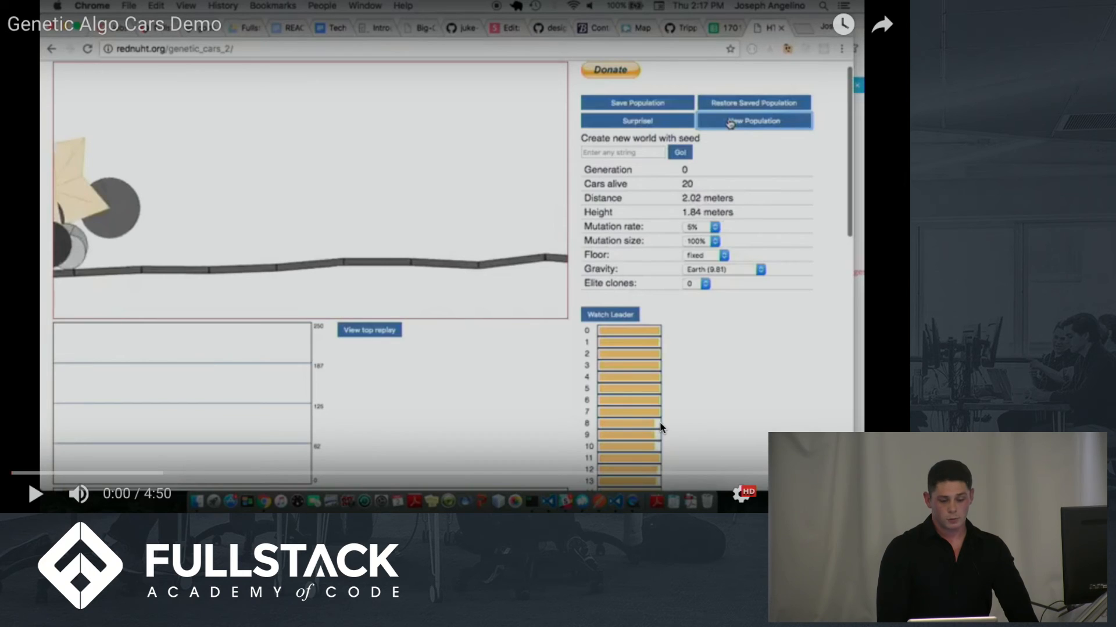
{"action": "mouse_move", "coordinate": [651, 411]}
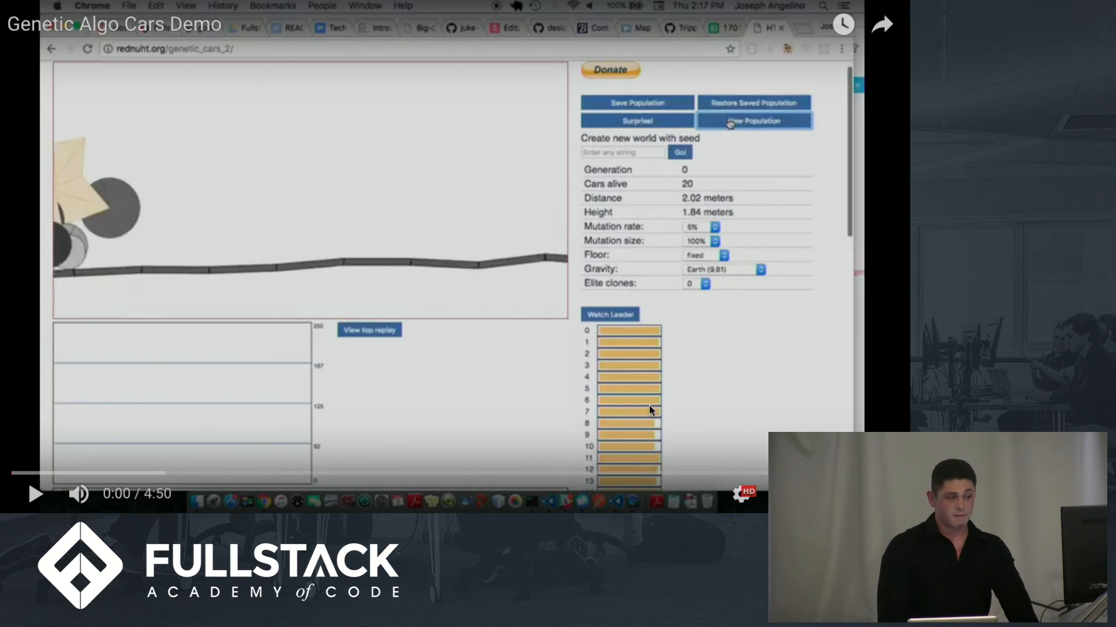
{"action": "mouse_move", "coordinate": [468, 318]}
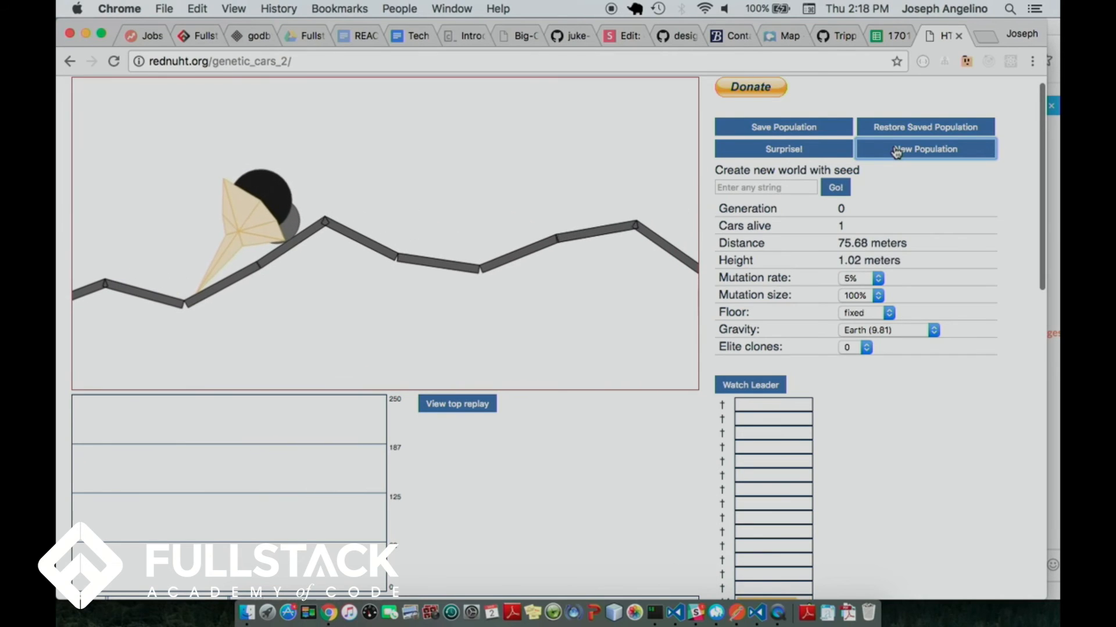
Let the cars demo play to 1:31, reaching generation 3 with three top scores
{"action": "left_click", "coordinate": [925, 148]}
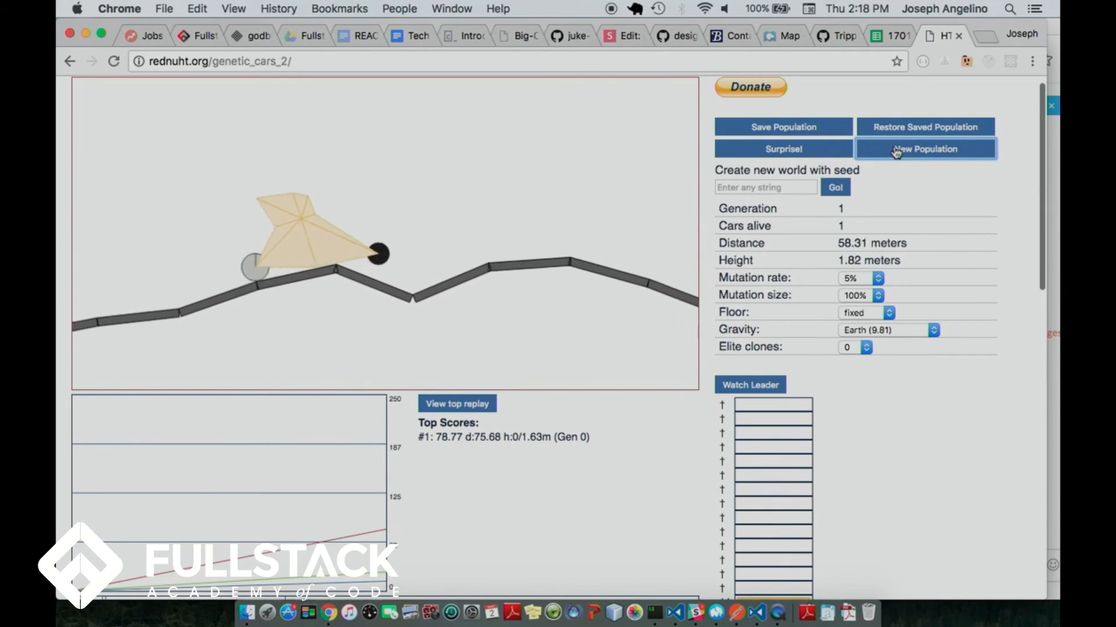
{"action": "left_click", "coordinate": [925, 148]}
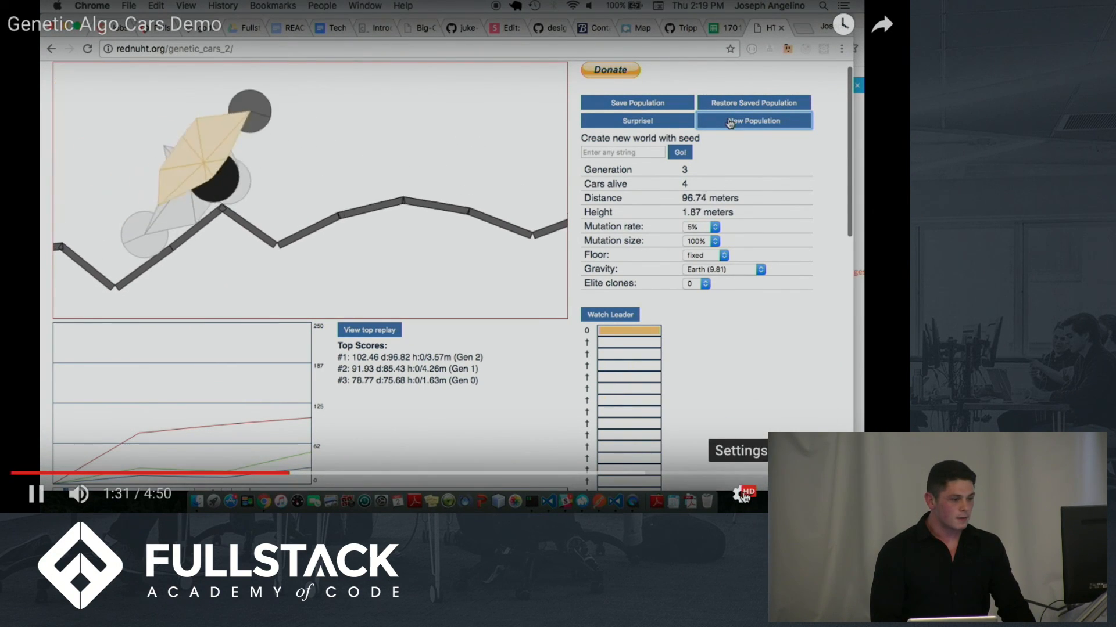
Watch the cars demo into generation 5 and pause it at 2:14
{"action": "left_click", "coordinate": [739, 451]}
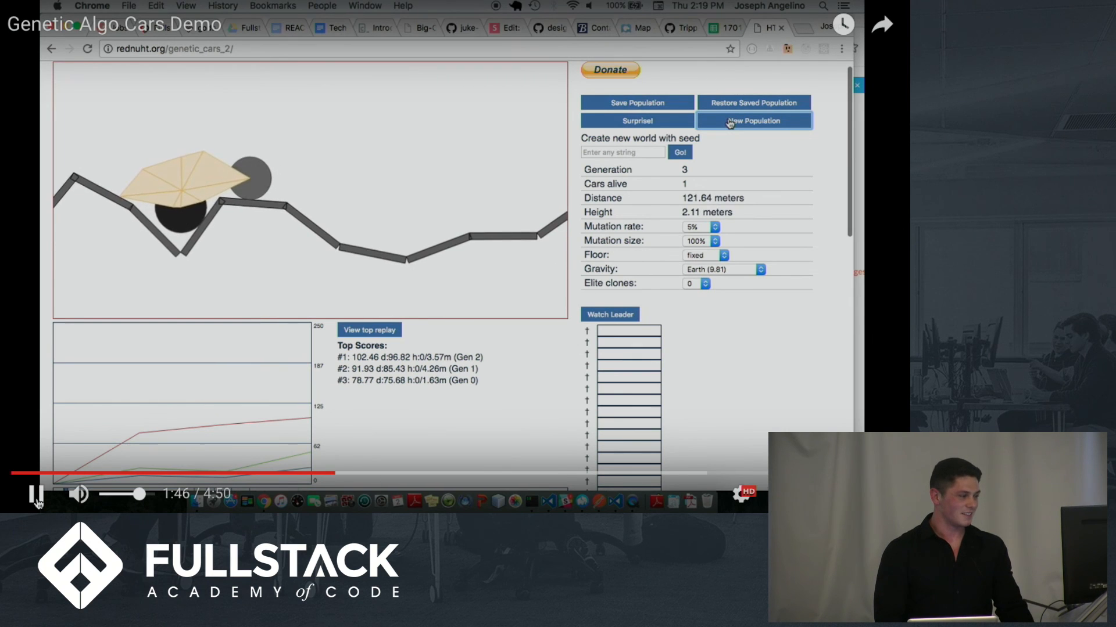
{"action": "left_click", "coordinate": [754, 120]}
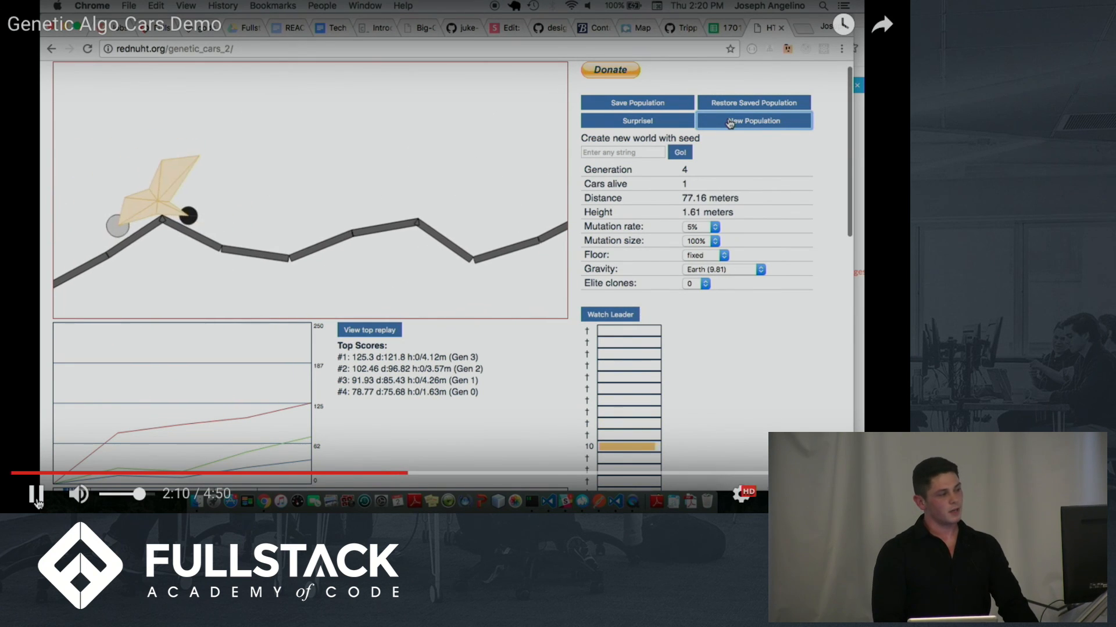
{"action": "left_click", "coordinate": [753, 120]}
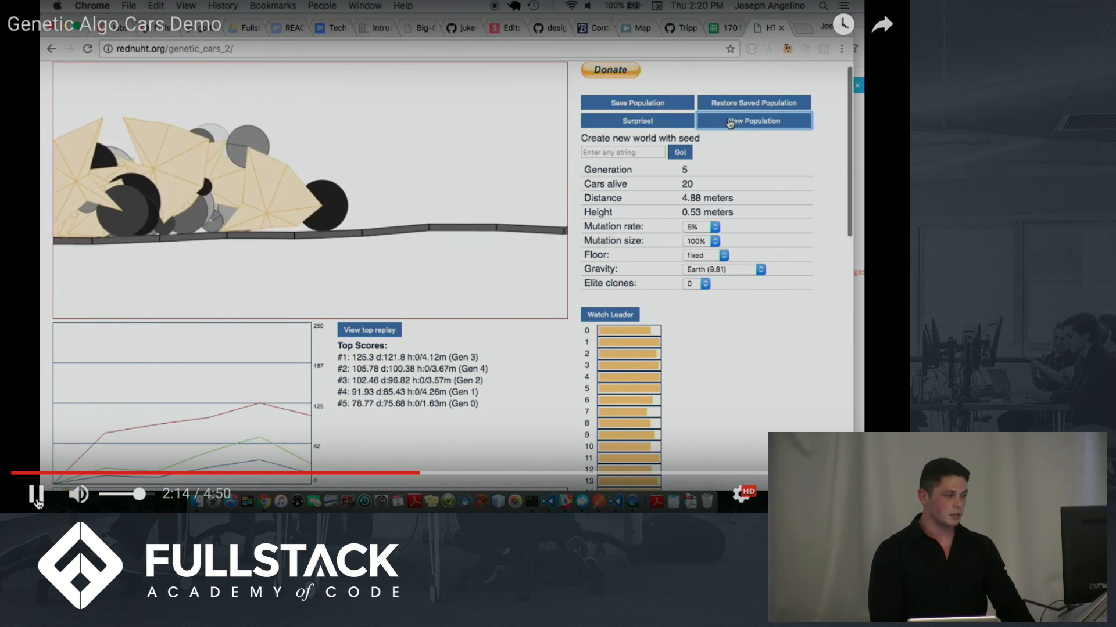
{"action": "left_click", "coordinate": [36, 495]}
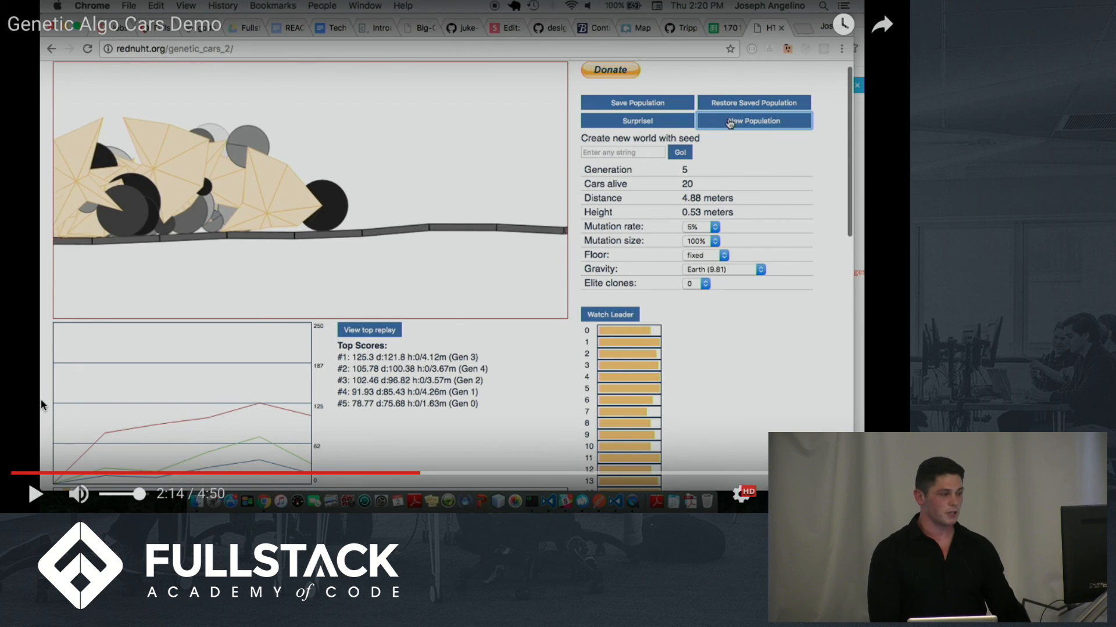